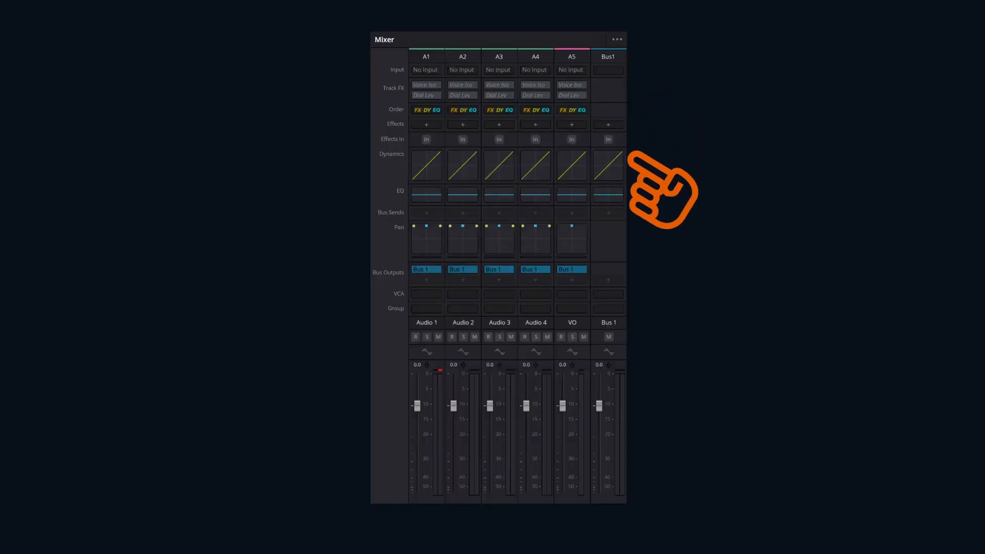
mouse_move(661, 471)
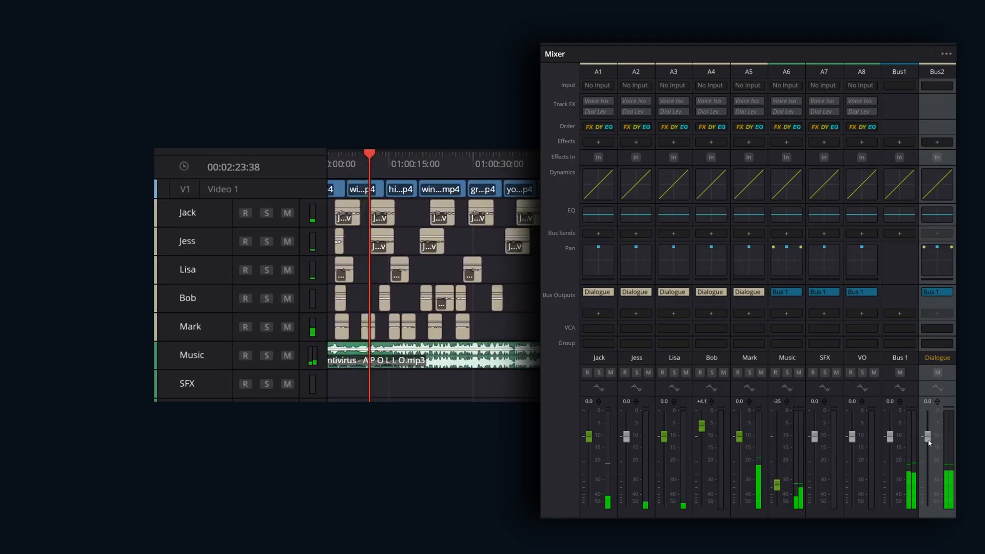
- Drag the Dialogue bus fader up to roughly +5.2 dB in the Mixer
left_click_drag(926, 433, 928, 503)
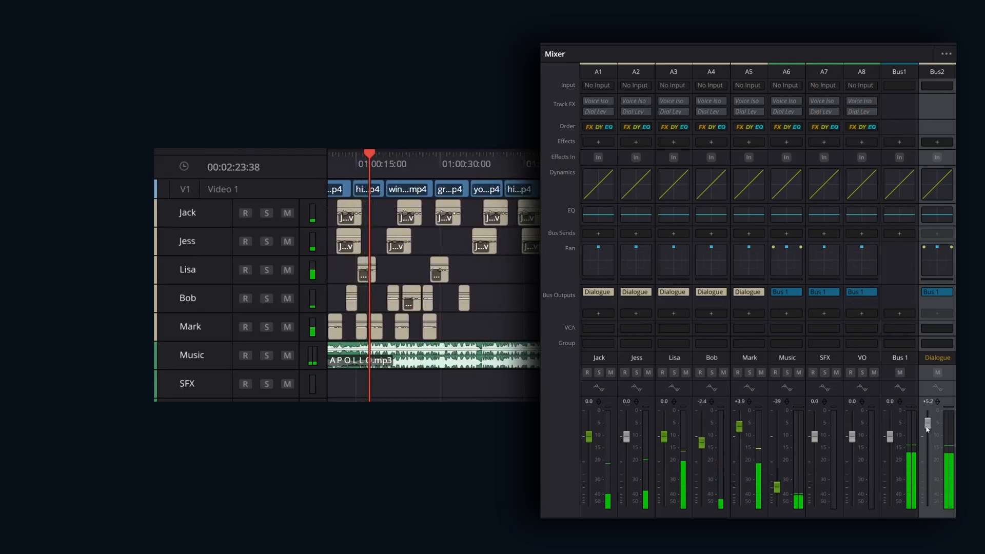
left_click(507, 99)
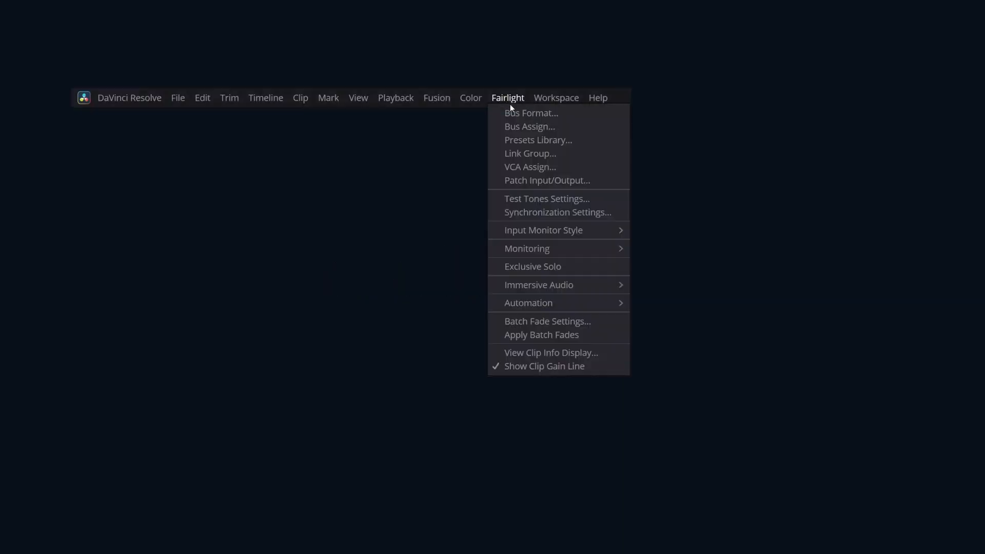
- Add a stereo bus in Bus Format and name it Music
left_click(530, 113)
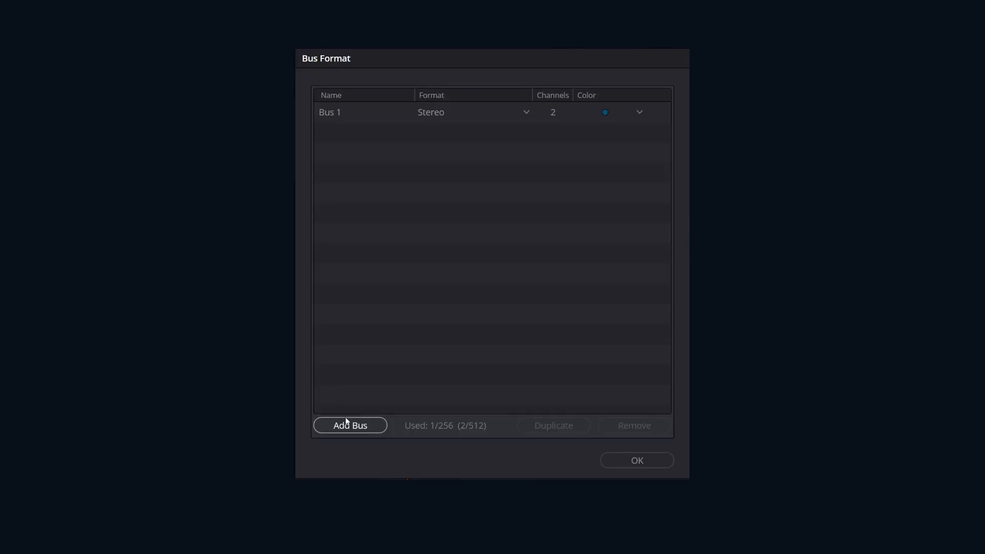
left_click(348, 425)
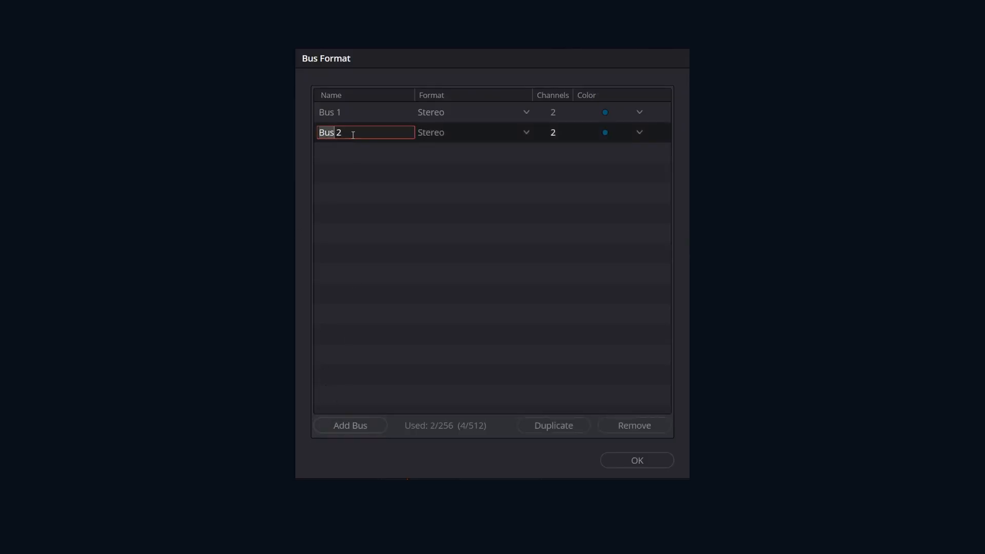
type("Music")
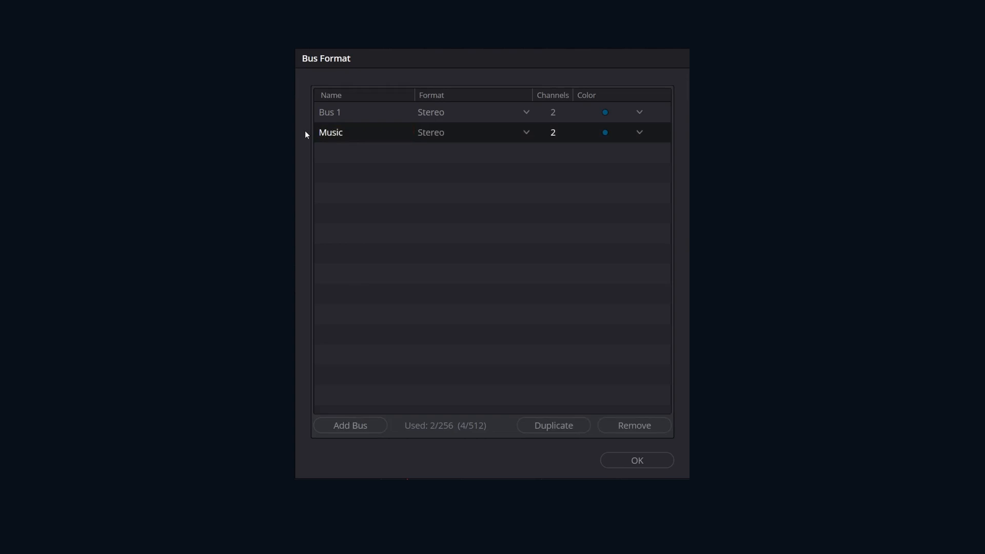
left_click(525, 133)
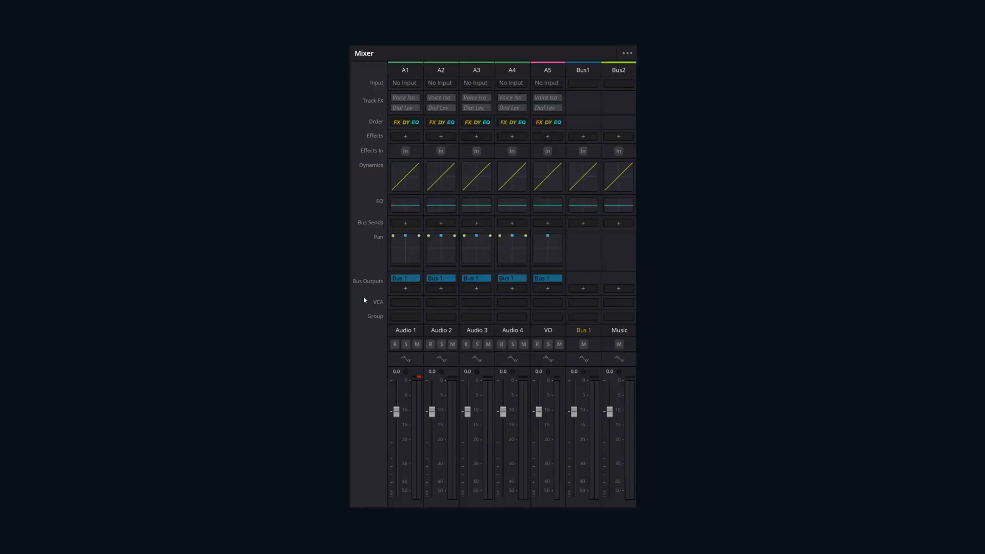
- Assign Audio 1's bus output to Music in addition to Bus 1
left_click(404, 288)
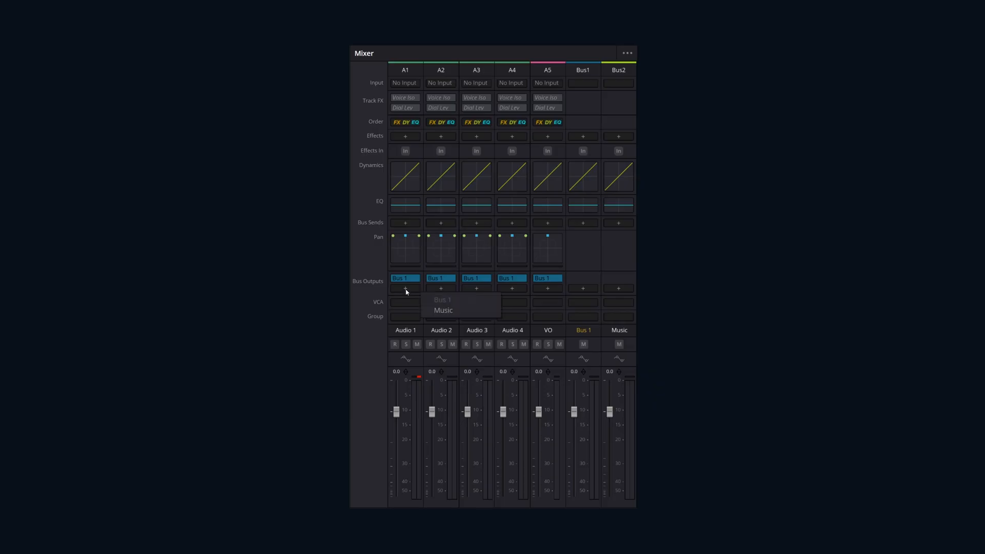
left_click(443, 310)
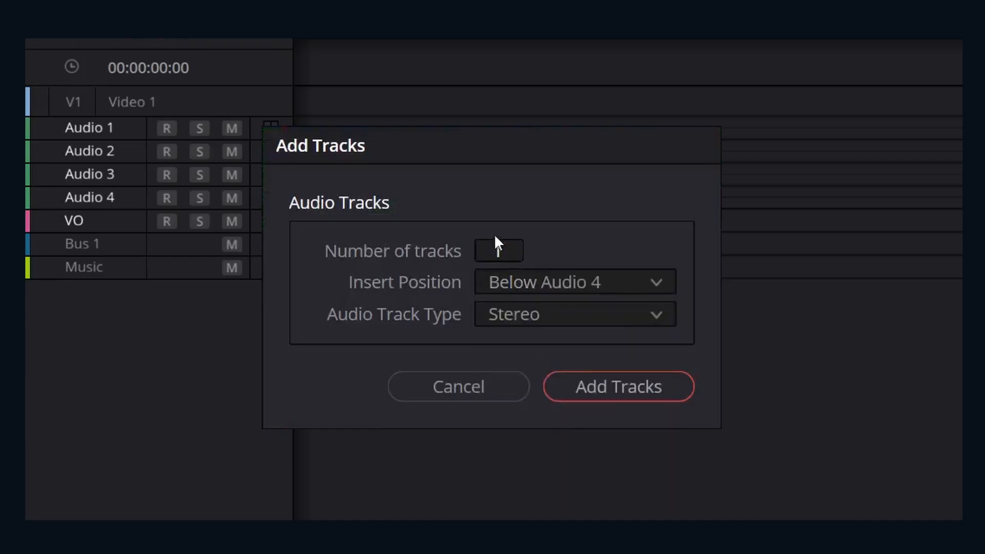
- Add the new audio tracks and select all tracks for Music bus assignment
left_click(617, 386)
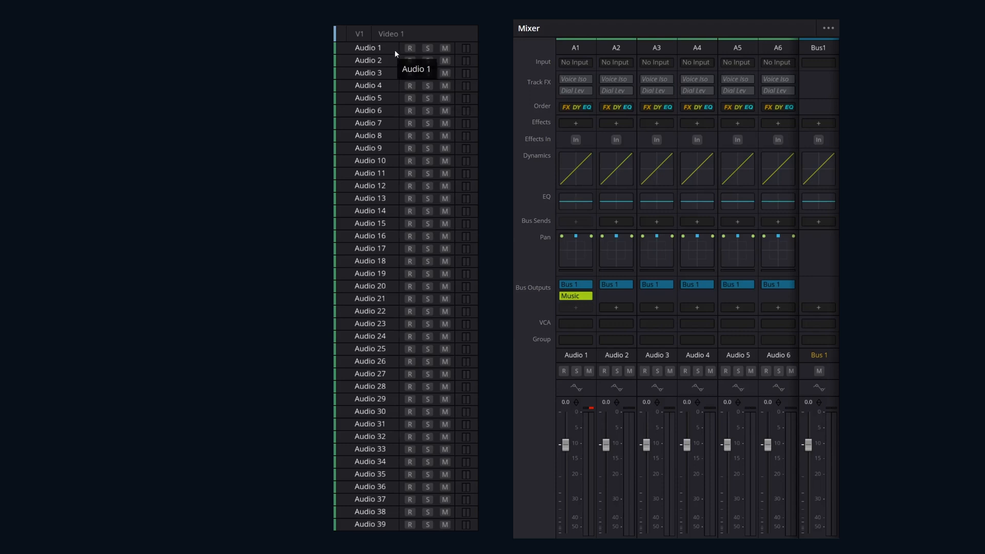
left_click(367, 49)
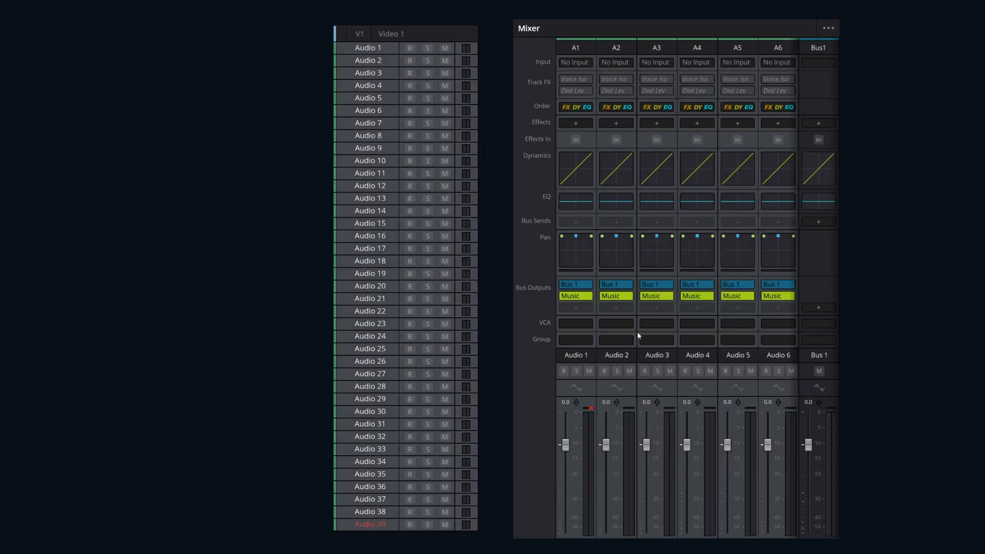
mouse_move(534, 364)
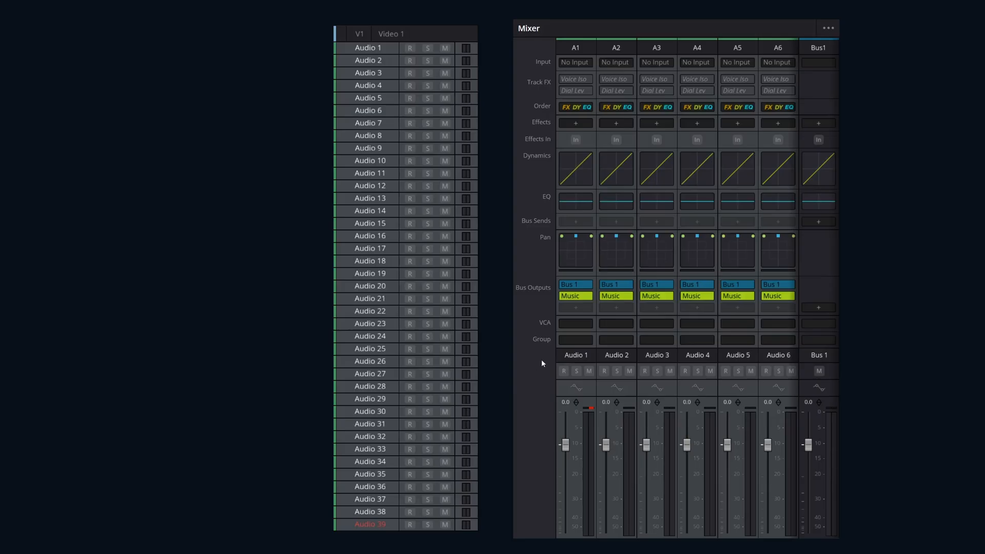
- Un-assign Audio 1–18 from the Music bus output in Bus Assign, keeping Bus 1
left_click(507, 97)
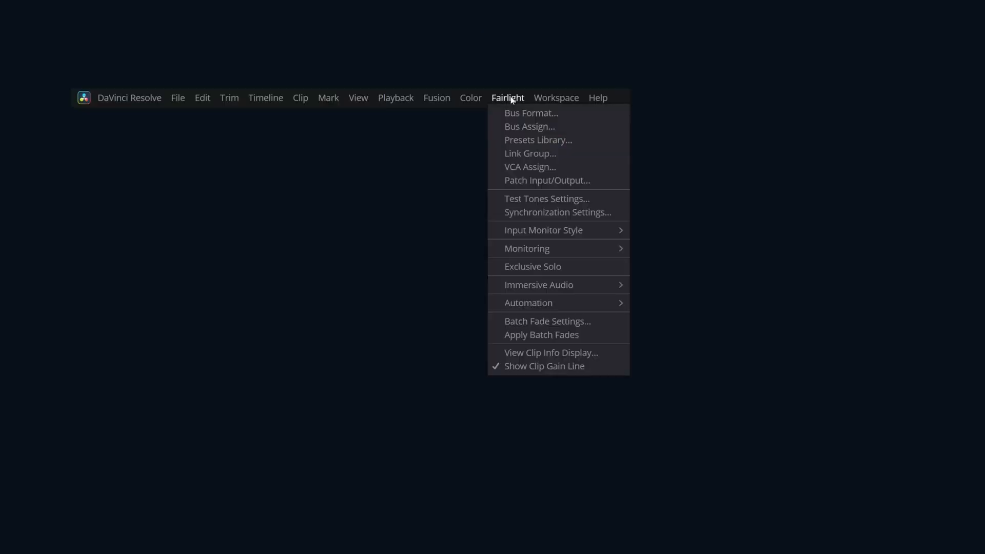
left_click(530, 126)
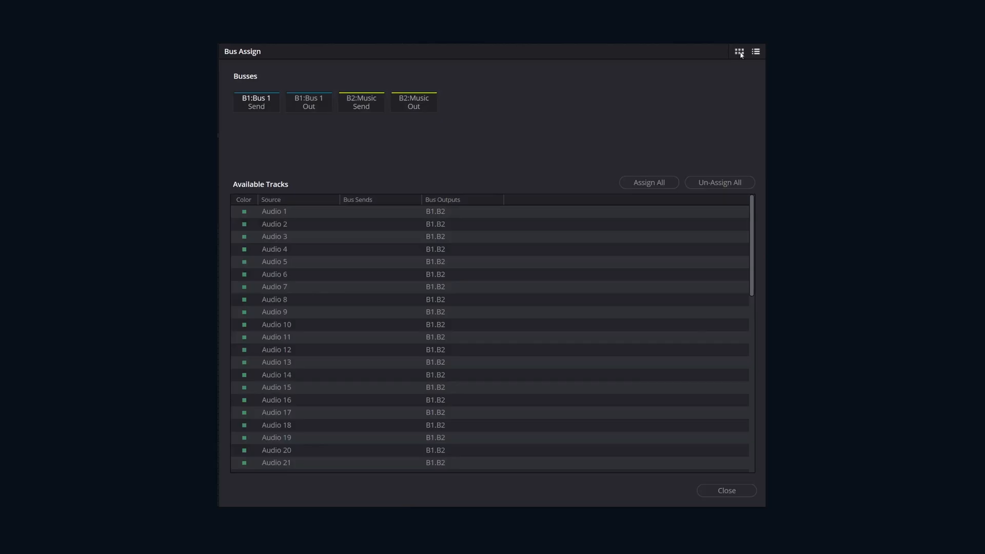
left_click(739, 51)
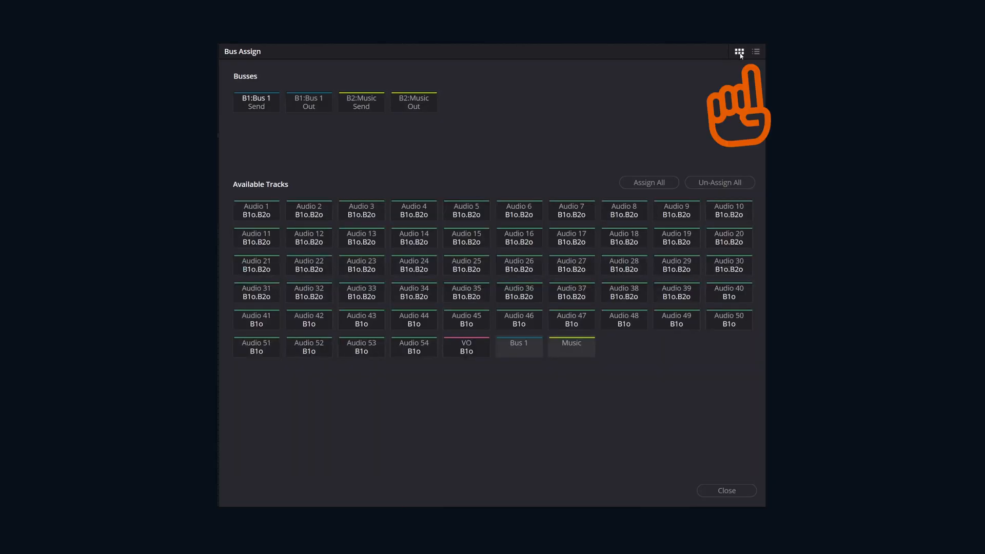
left_click(756, 51)
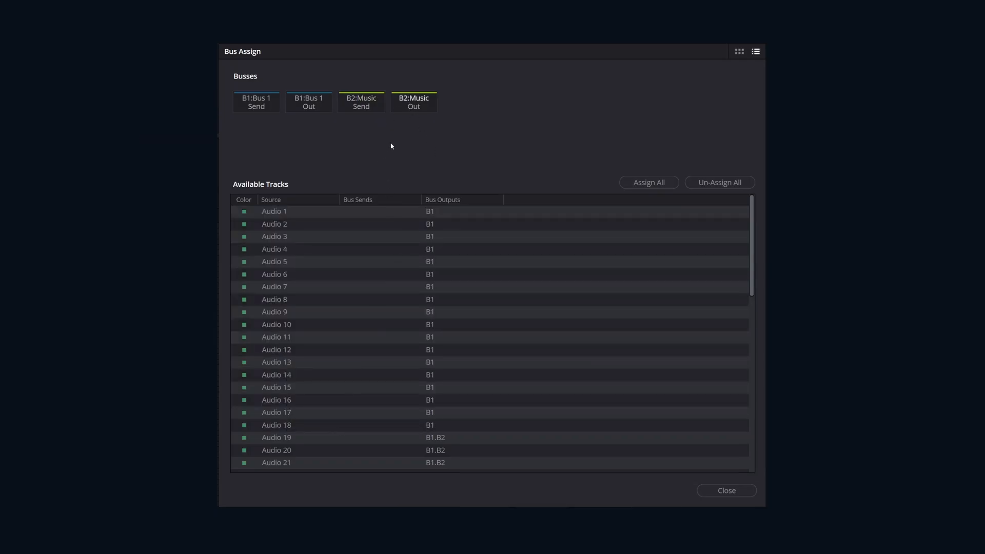
left_click(309, 102)
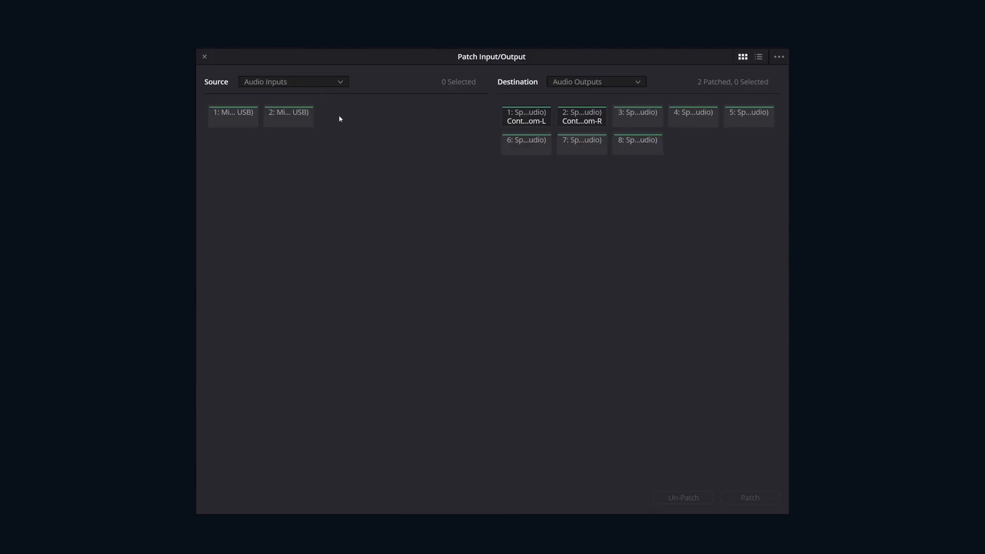
- Patch the first USB audio input to the Audio 40-L track input
left_click(233, 116)
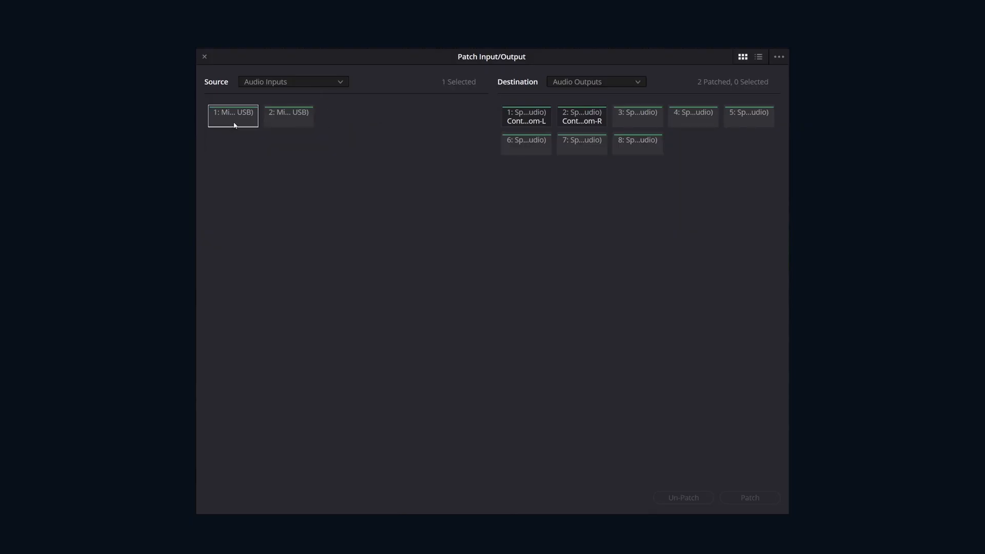
left_click(594, 82)
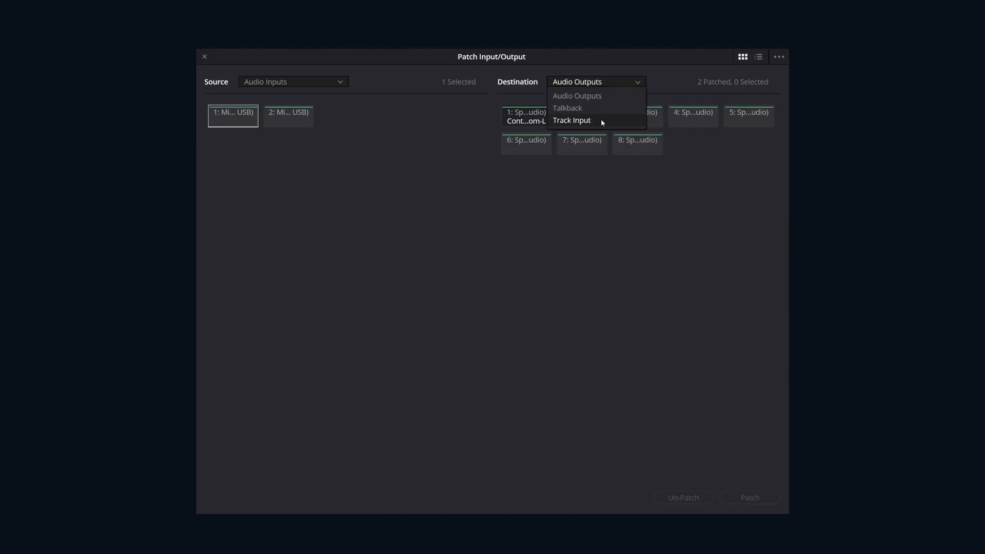
left_click(571, 120)
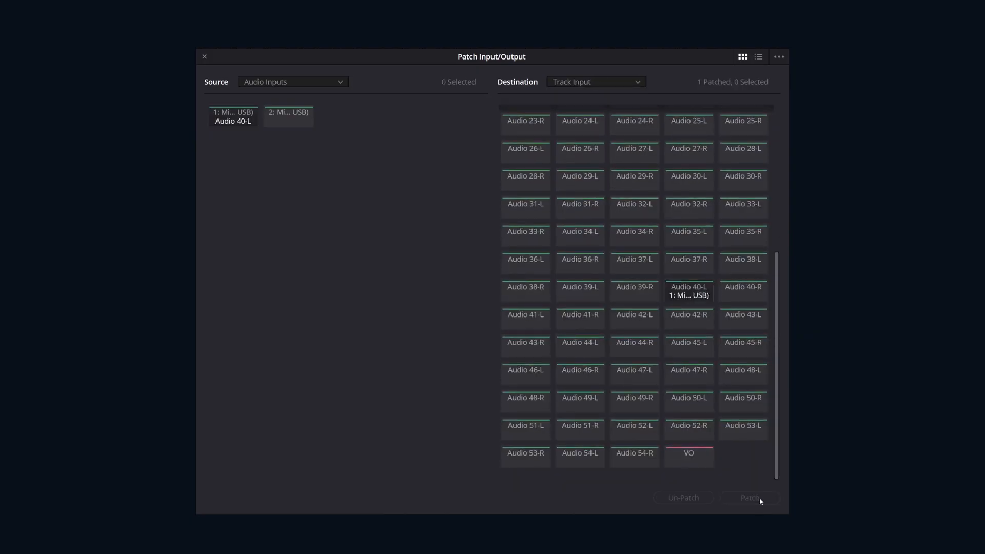
- Select Music-L and Music-R bus outs as sources with Audio Outputs as destination
left_click(293, 82)
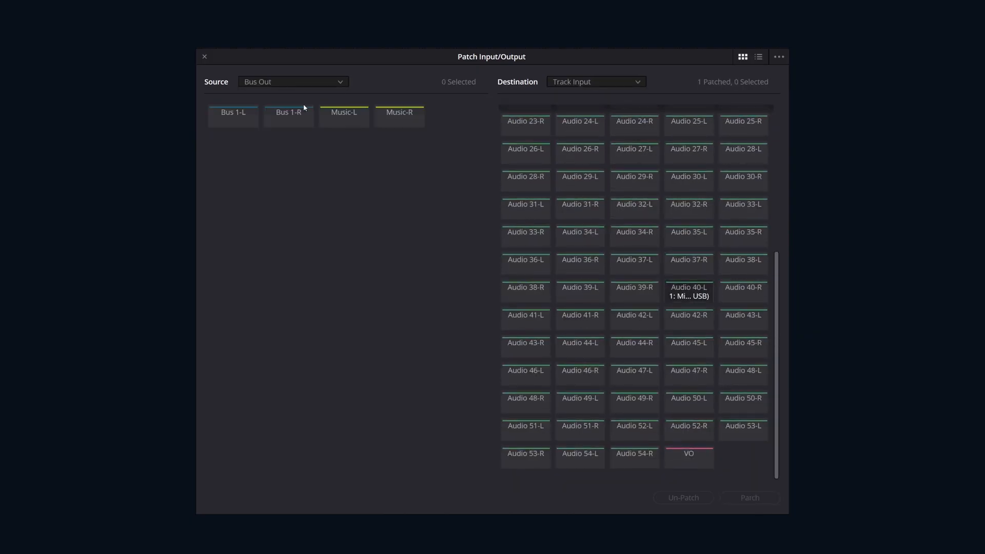
left_click(344, 116)
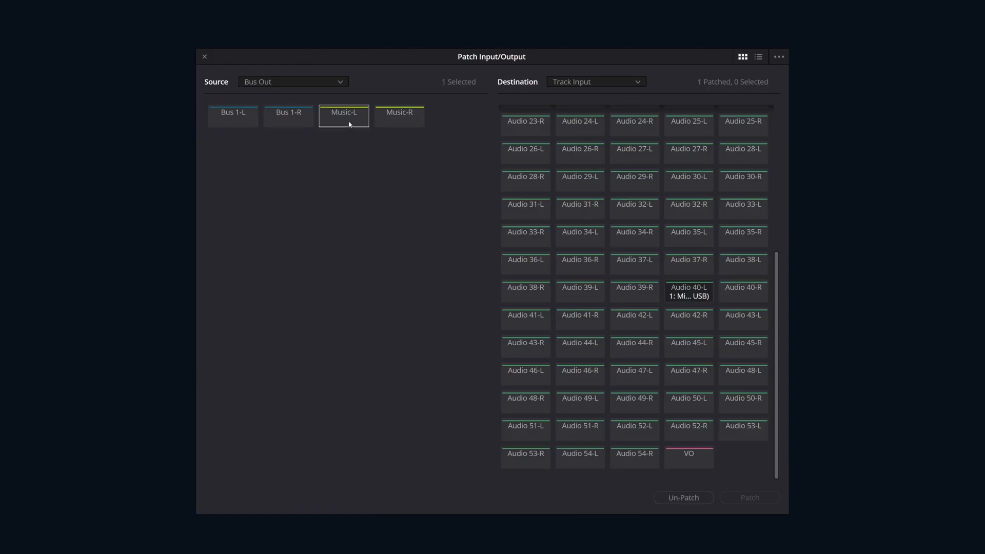
left_click(398, 115)
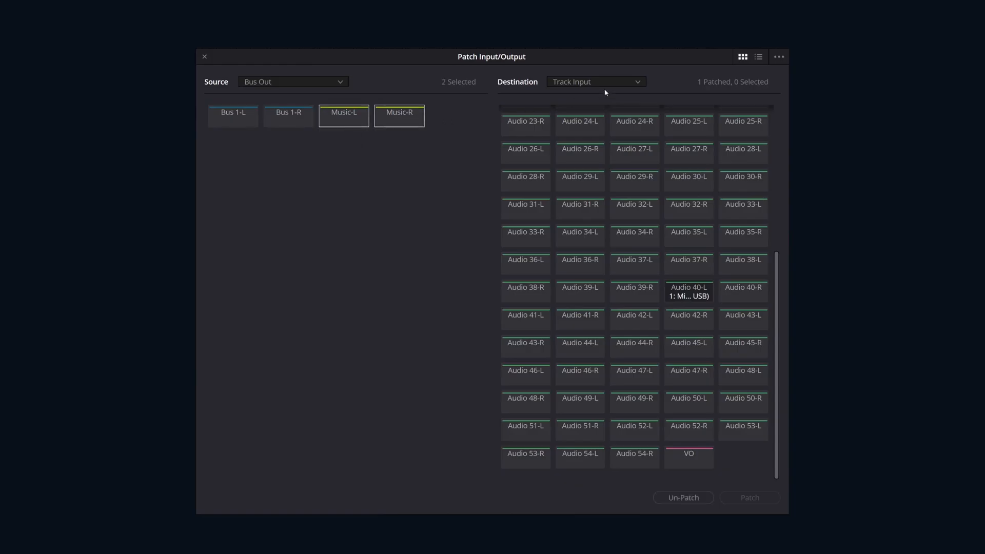
left_click(594, 82)
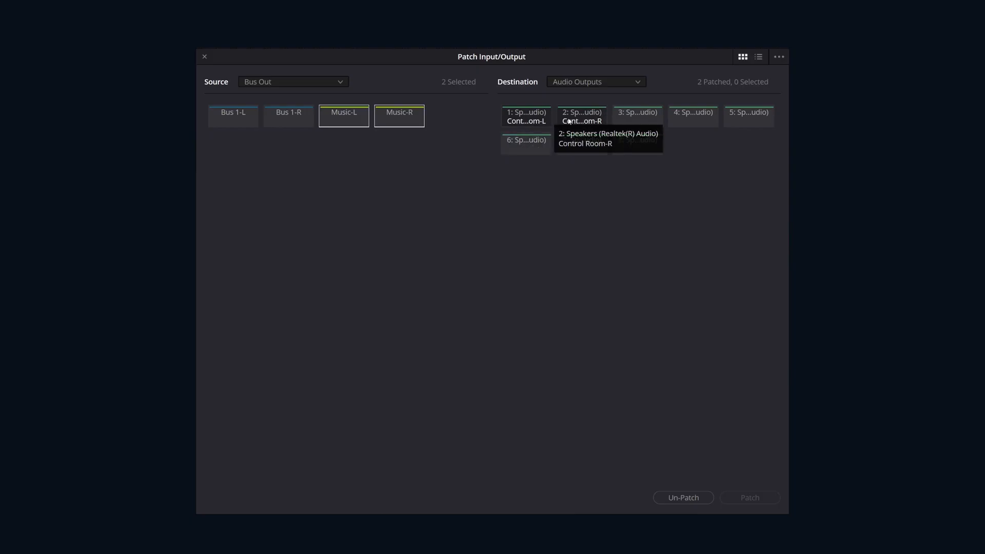
left_click(581, 116)
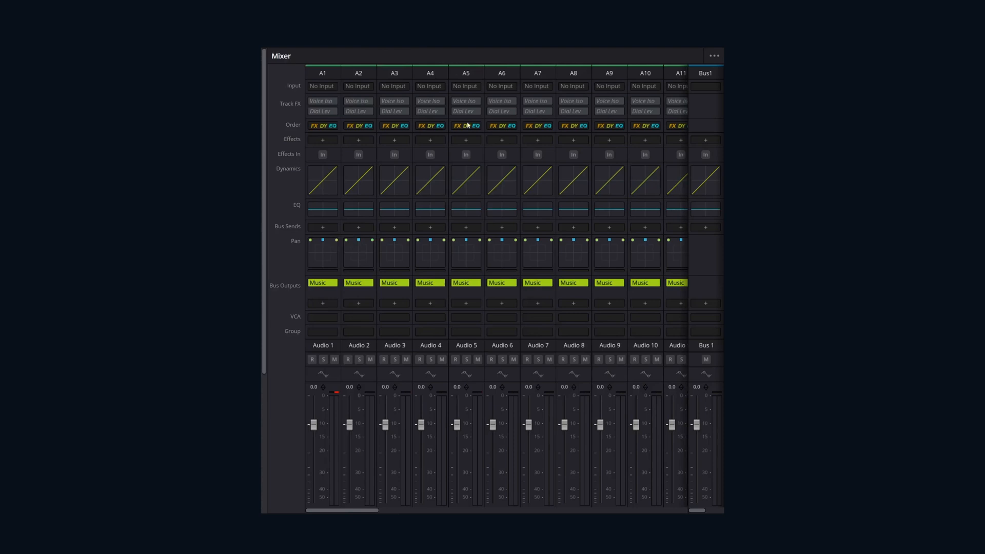
- Bring up Path Settings for Audio 8 from the Mixer input slot
left_click(537, 86)
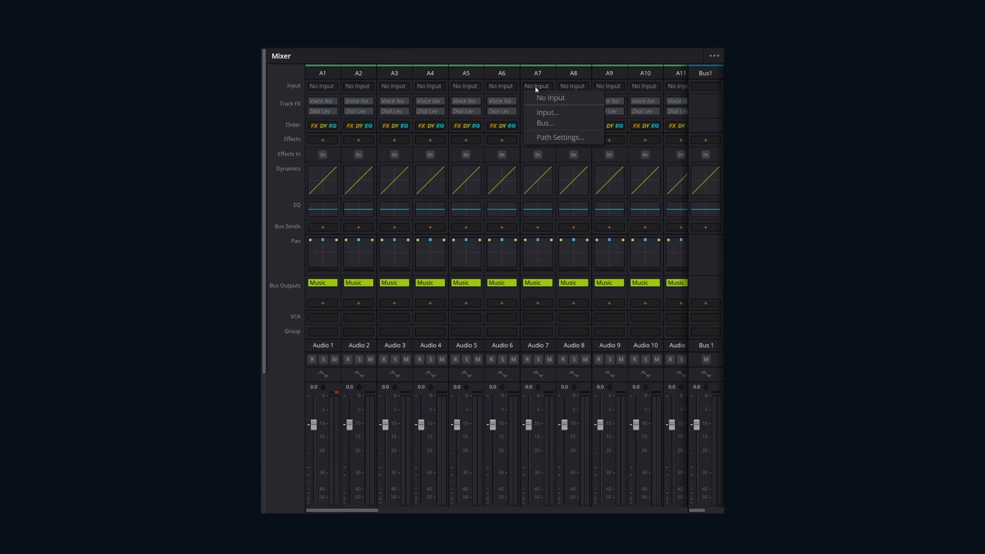
left_click(546, 113)
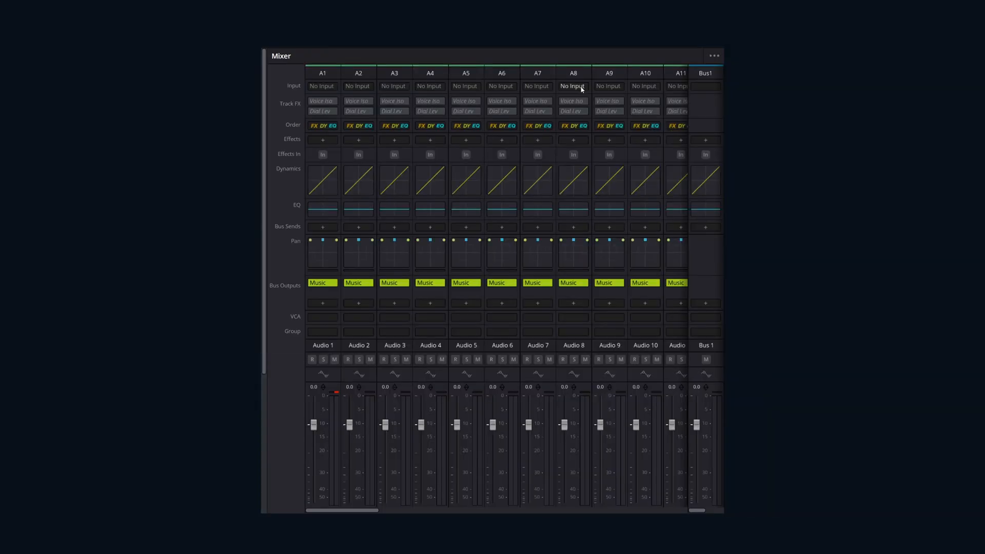
left_click(572, 86)
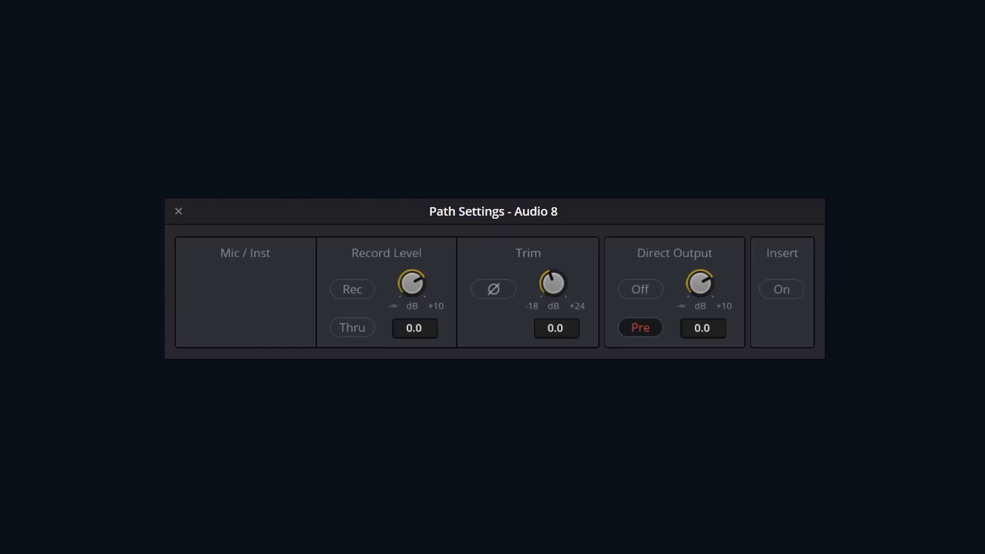
mouse_move(588, 224)
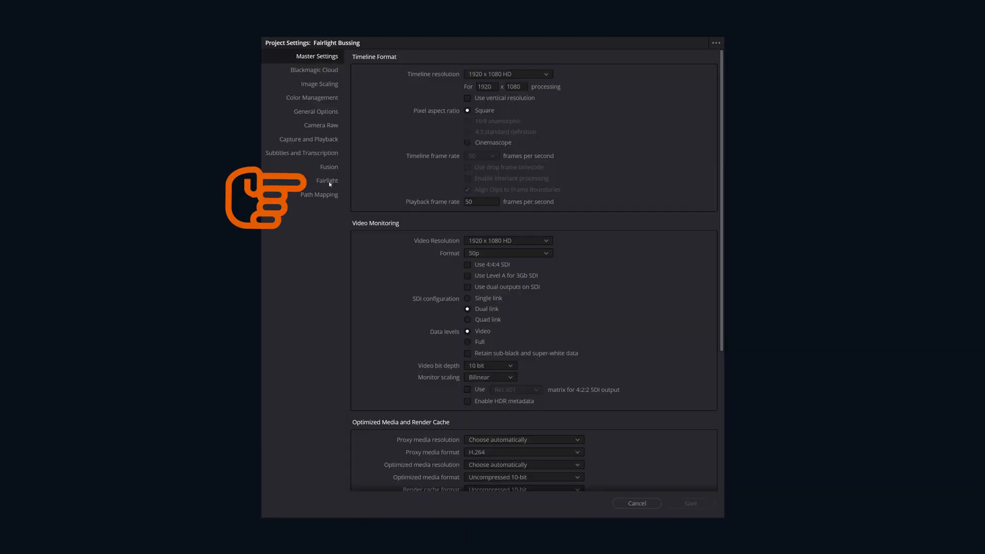
- View the Fairlight page of Project Settings and close it
left_click(327, 181)
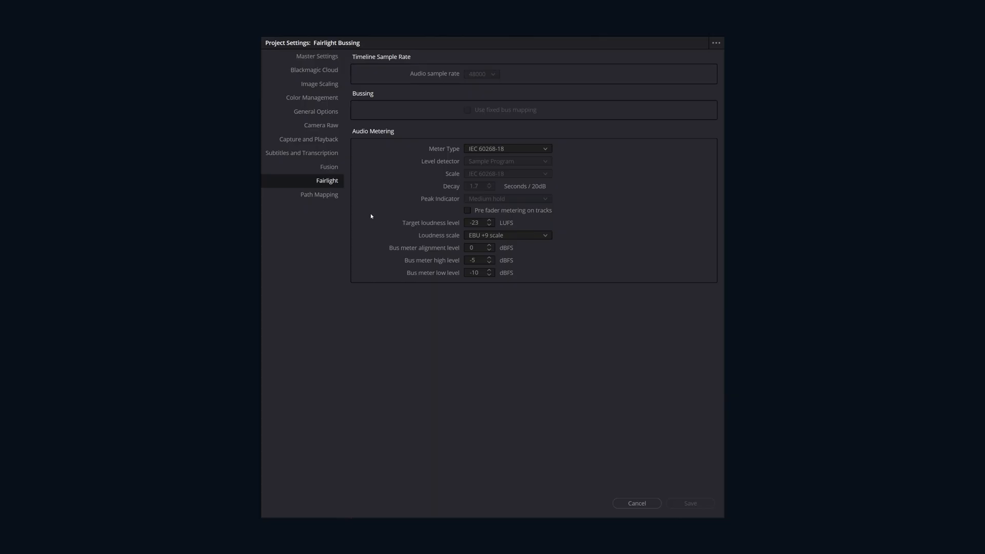
left_click(636, 502)
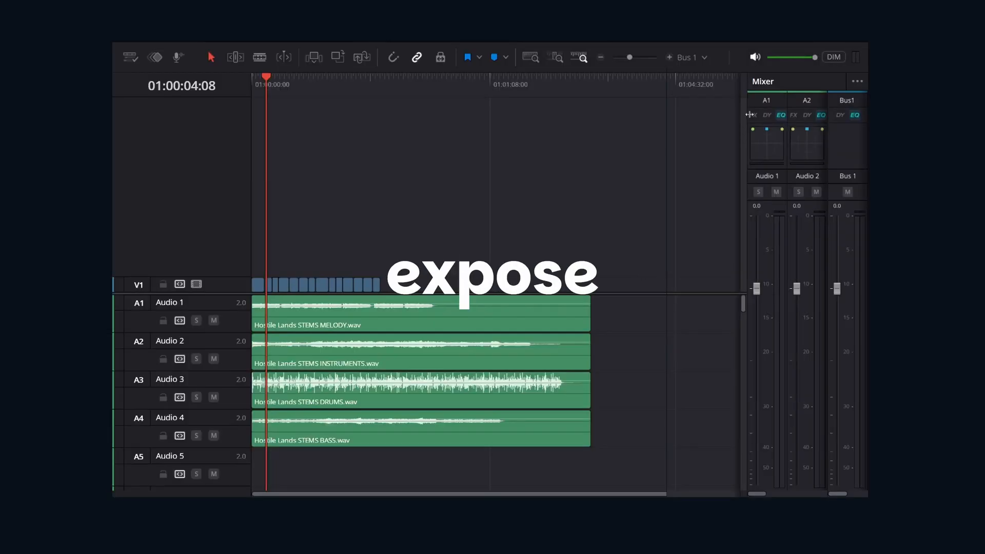